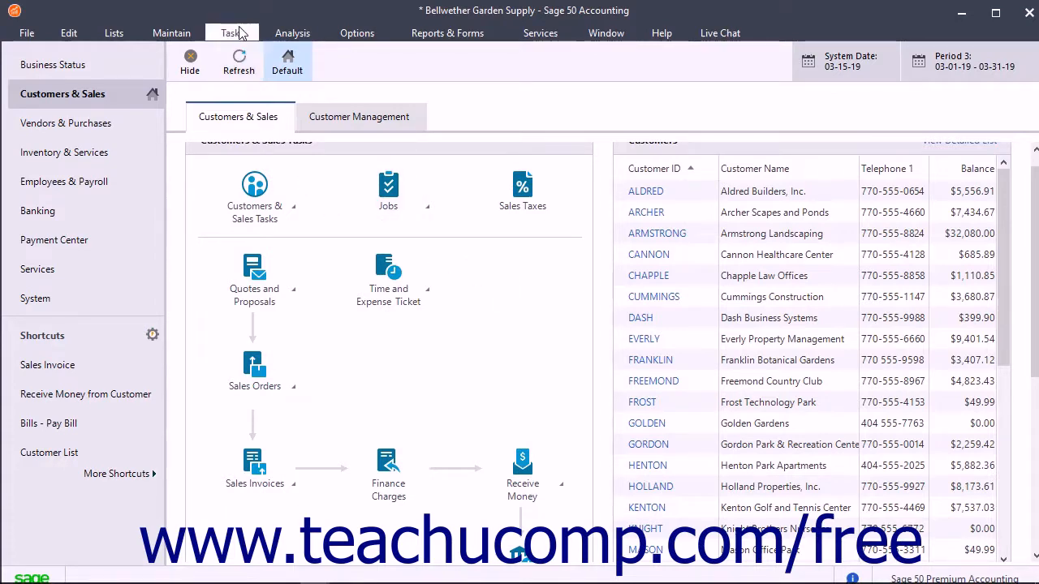
Start a new sales order from the Tasks menu's Sales Orders entry.
click(233, 32)
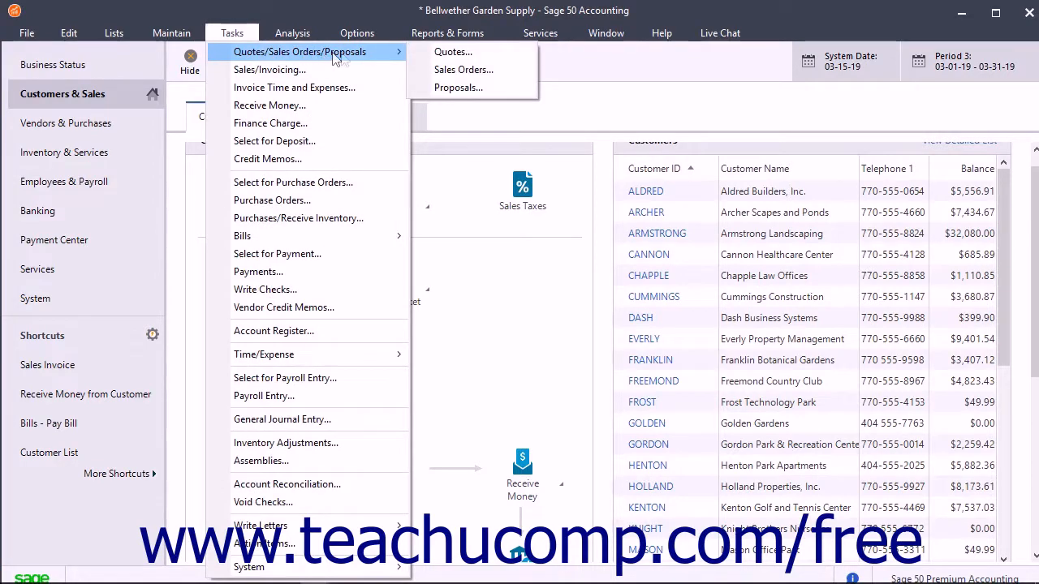
mouse_move(463, 69)
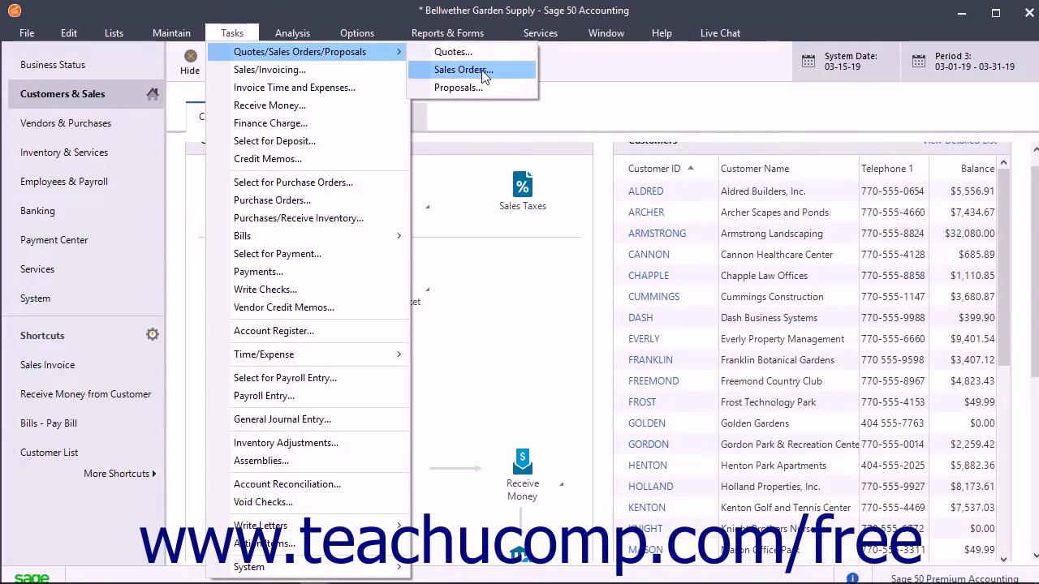
click(463, 69)
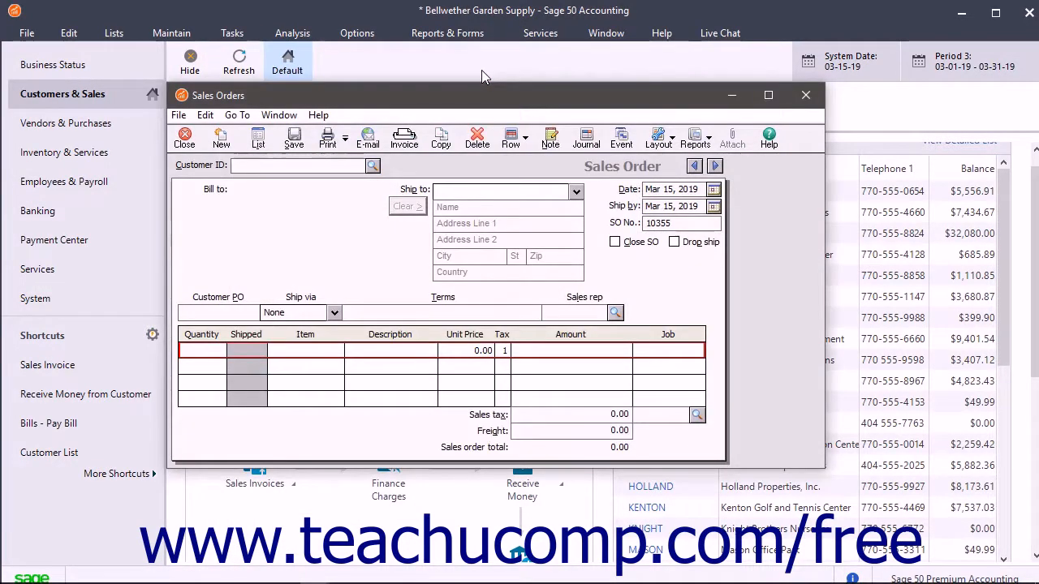
mouse_move(231, 142)
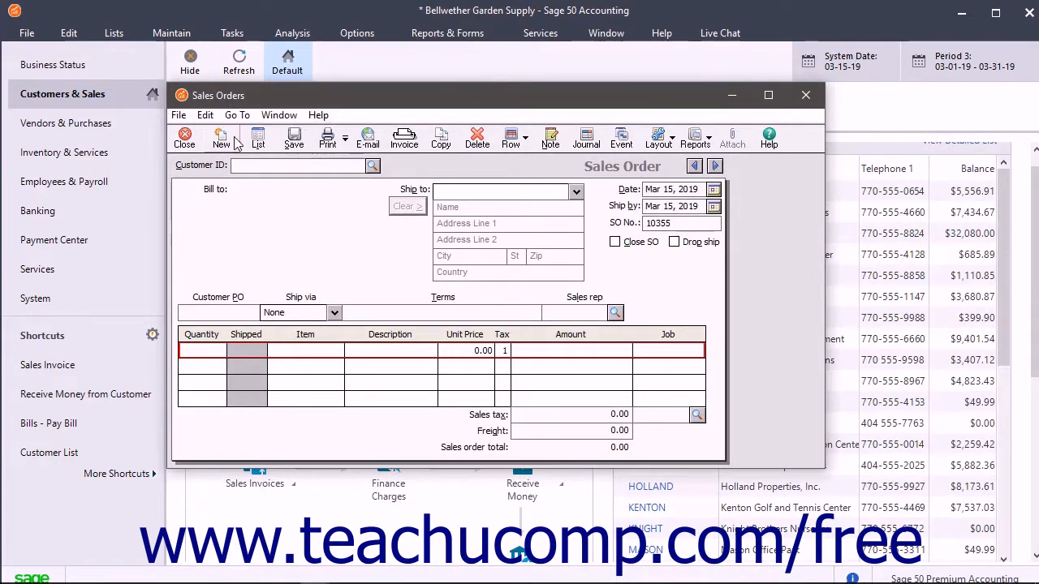
mouse_move(232, 144)
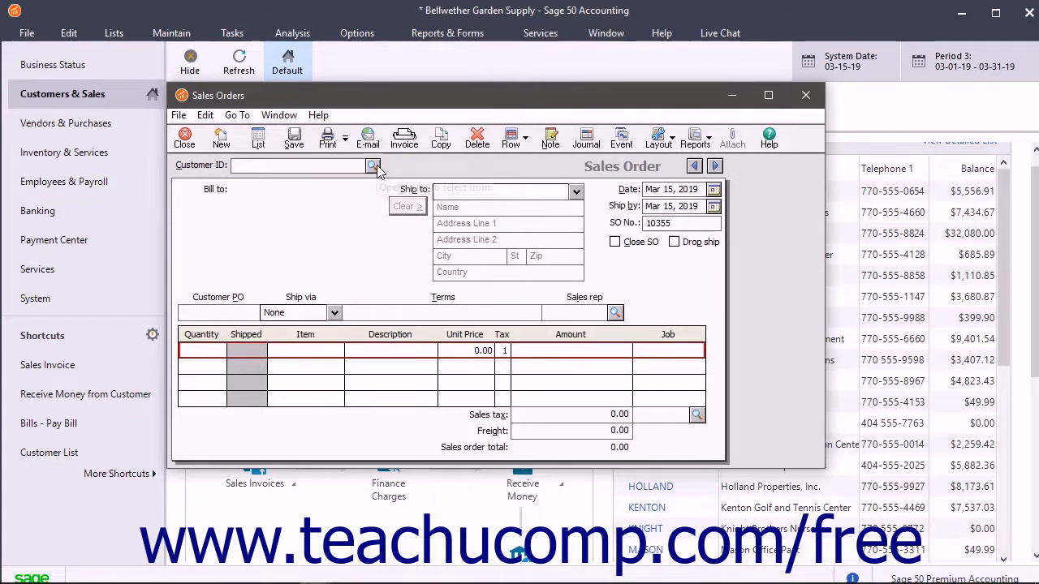
Select customer FROST from the Customer ID lookup list.
click(372, 165)
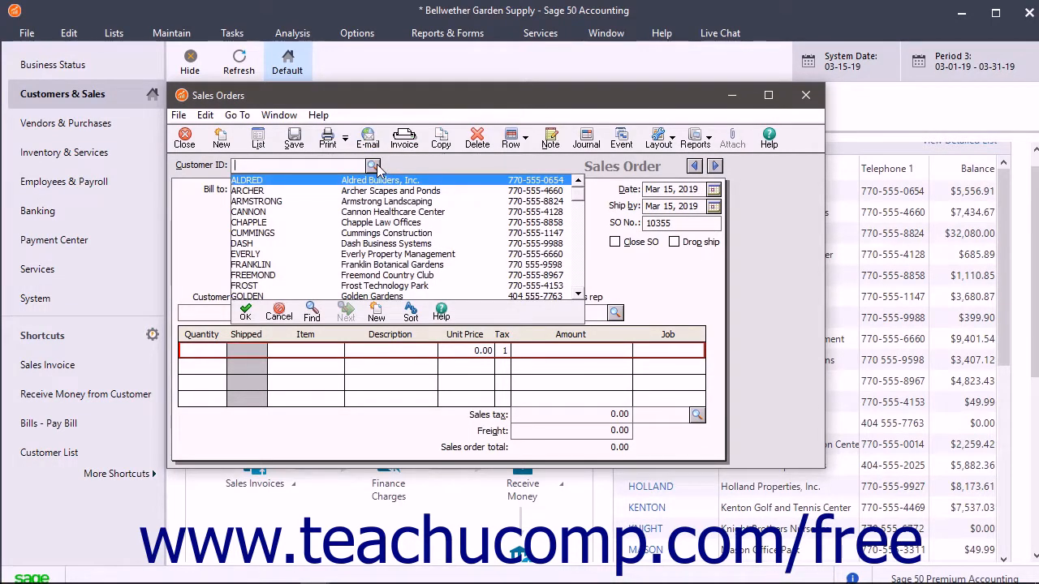
click(276, 285)
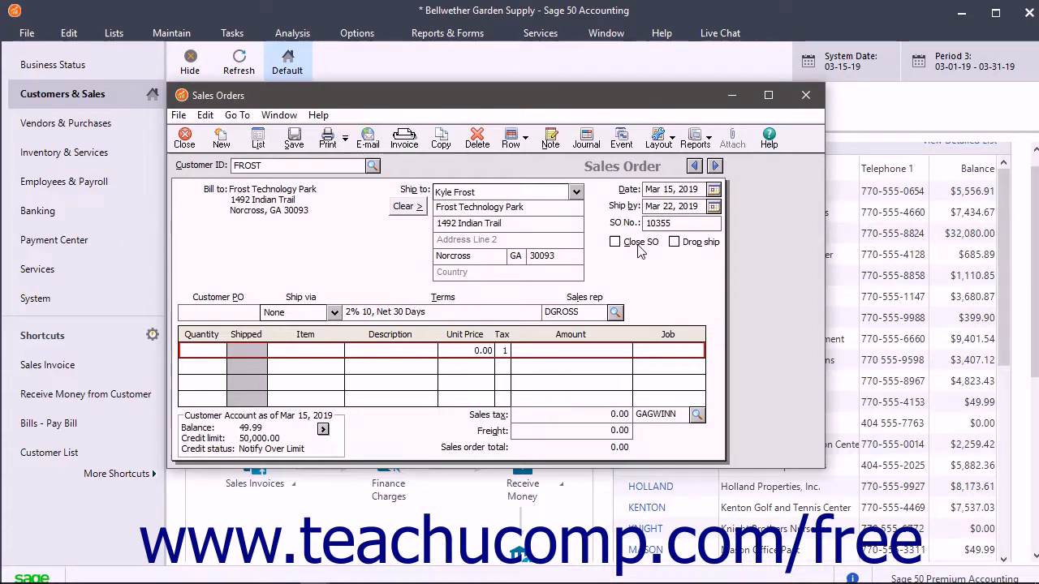
mouse_move(675, 249)
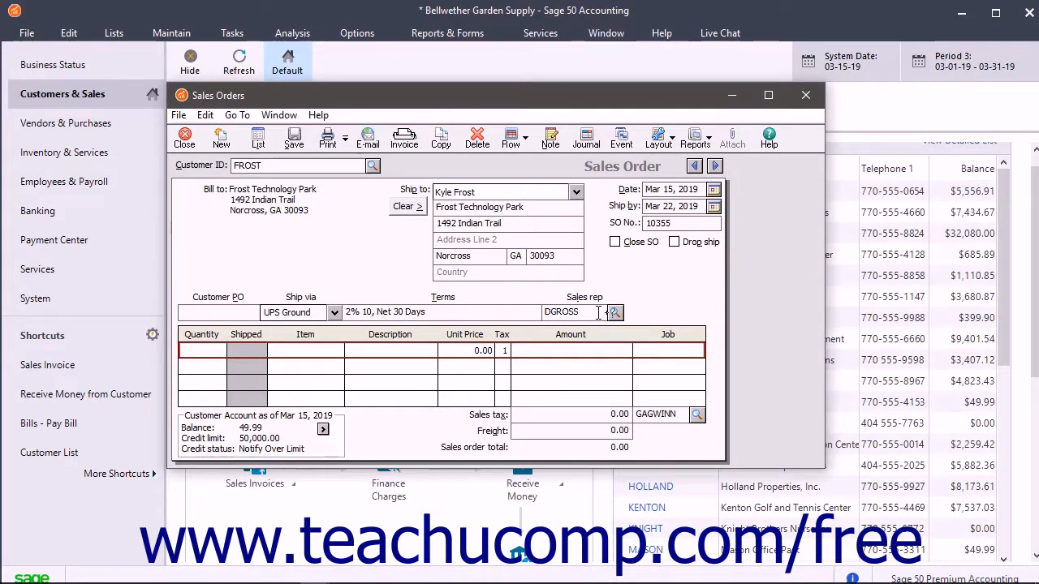
Add a line of 10 BOOK-11020 at 29.95, accepting the low-inventory warning.
click(203, 352)
text(10)
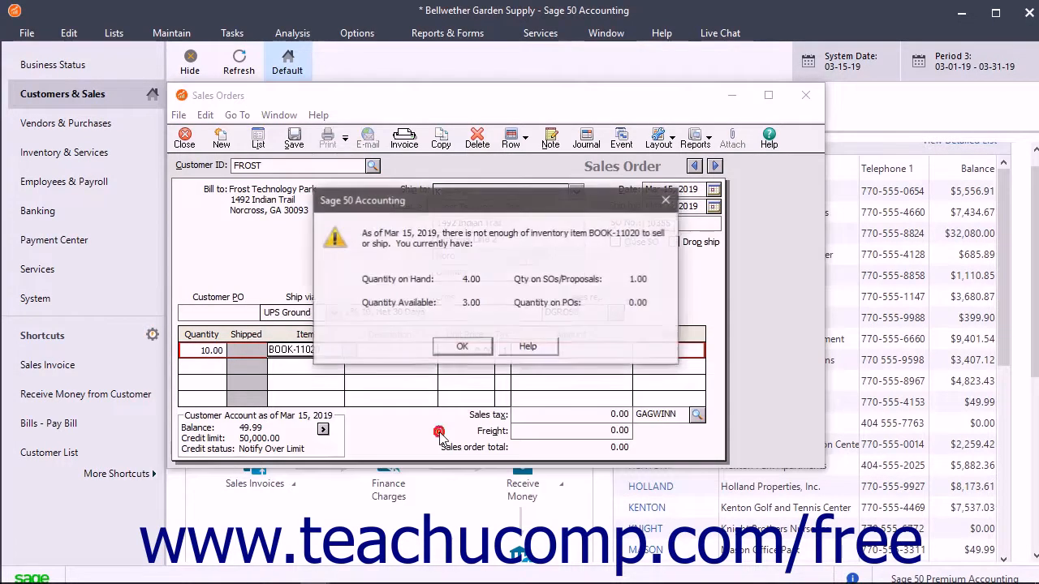
click(462, 346)
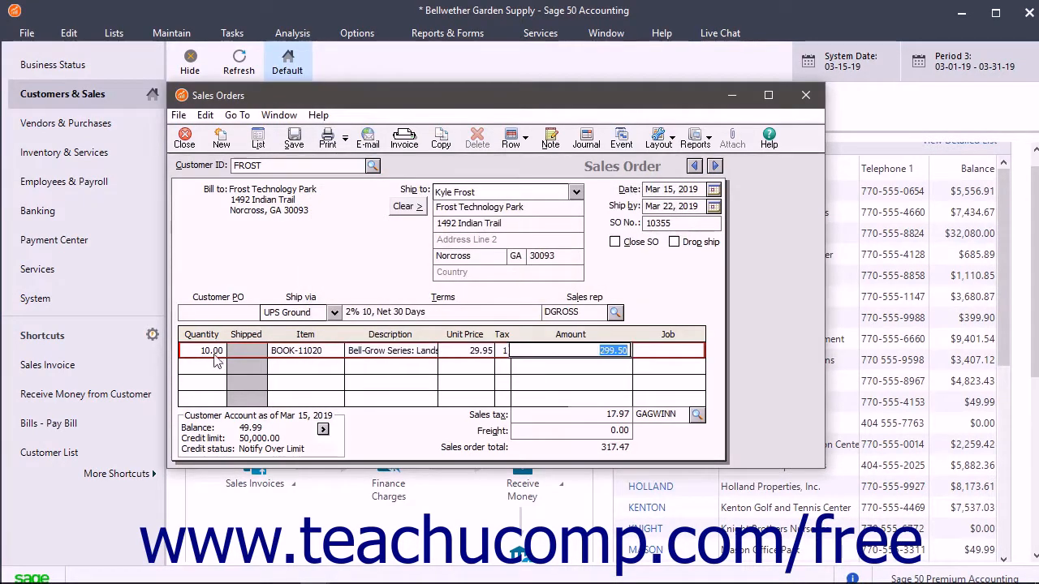
click(231, 350)
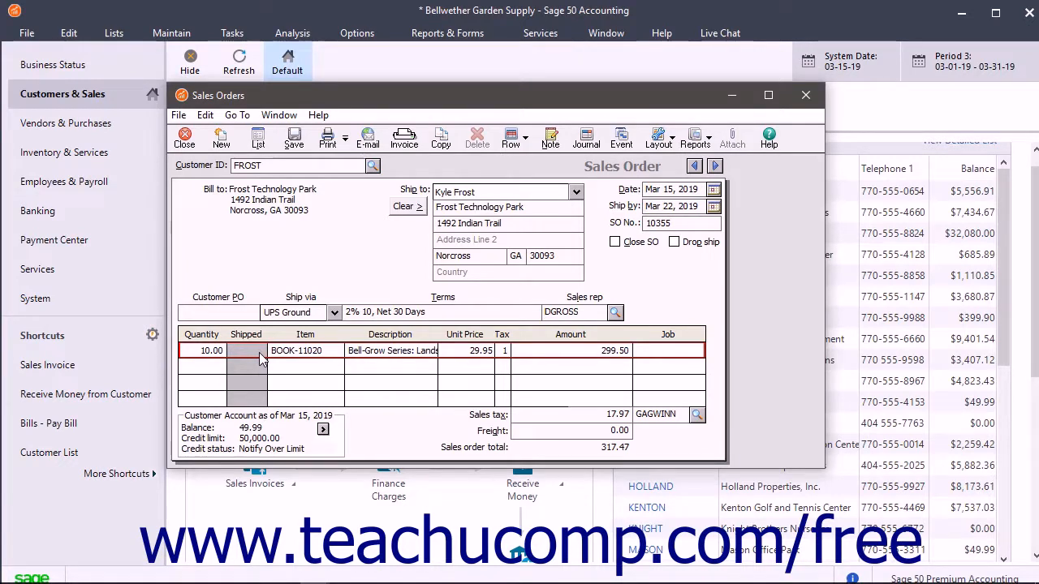
mouse_move(295, 359)
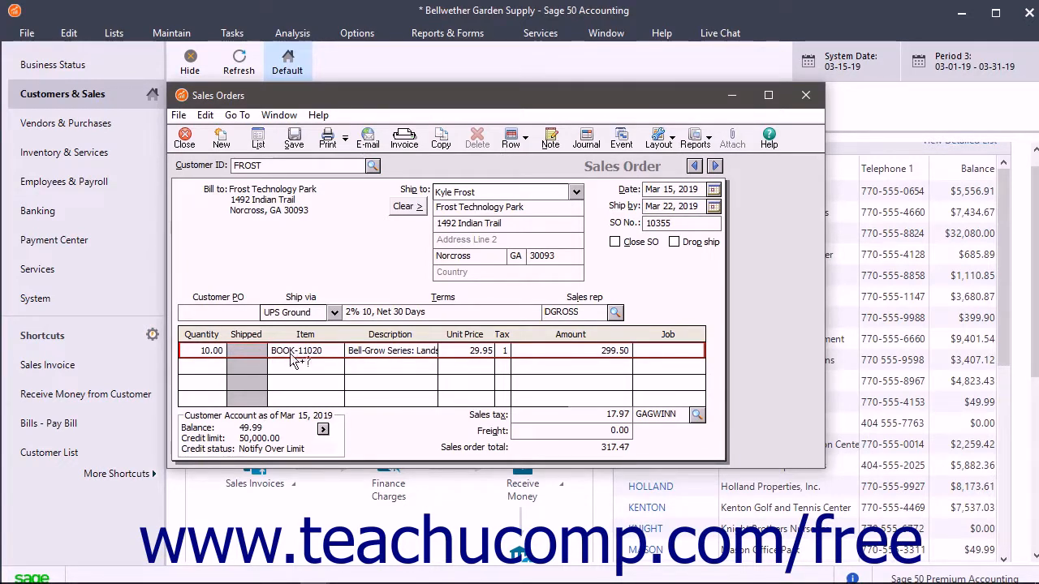
click(296, 351)
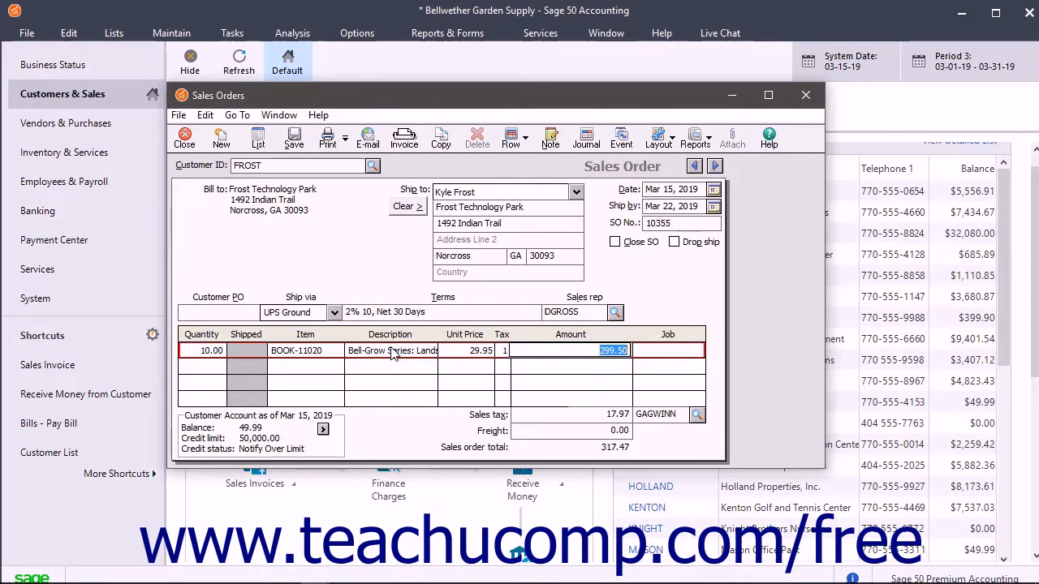
mouse_move(478, 377)
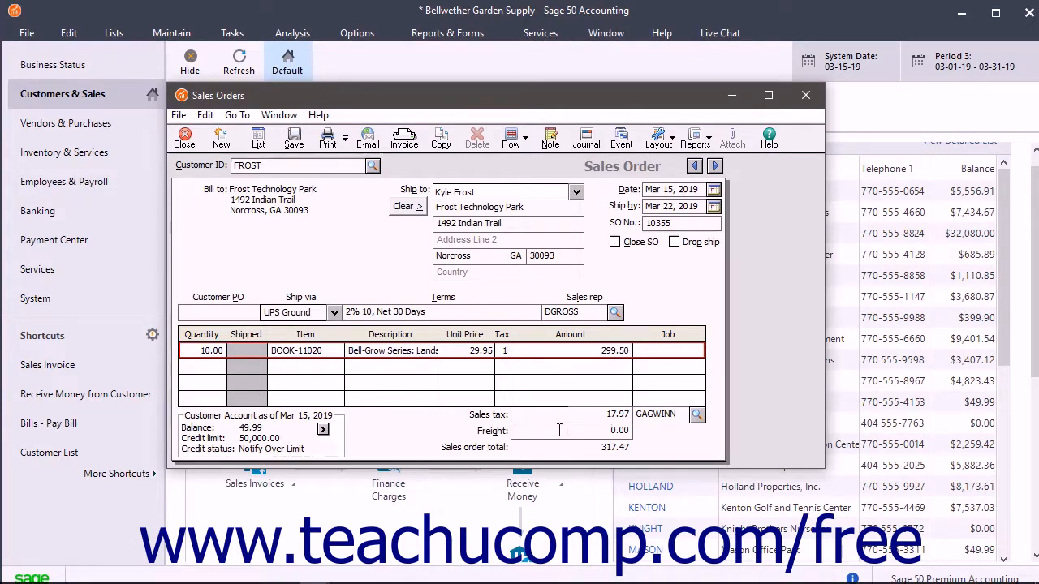
click(617, 415)
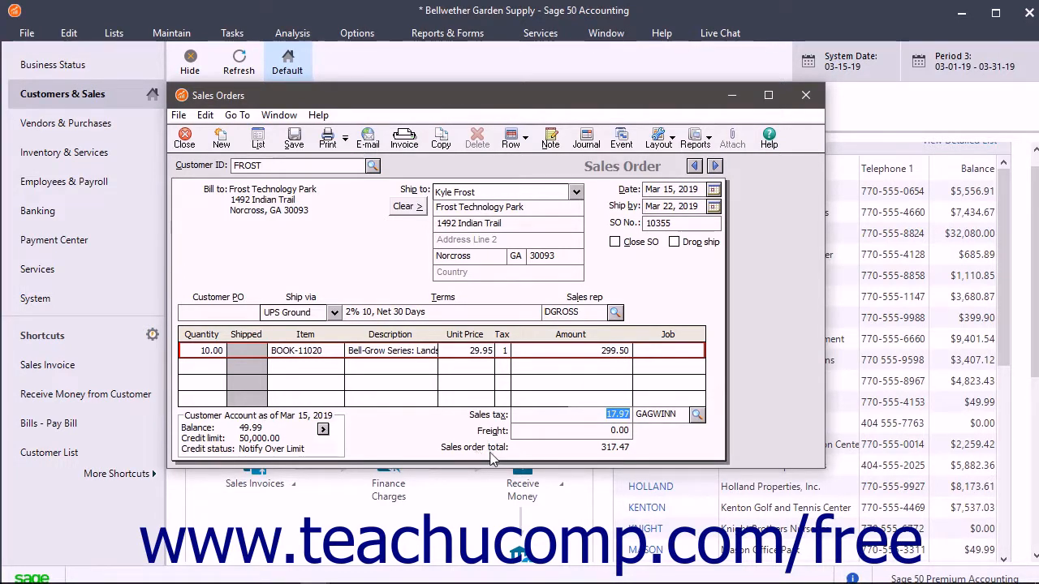
mouse_move(390, 443)
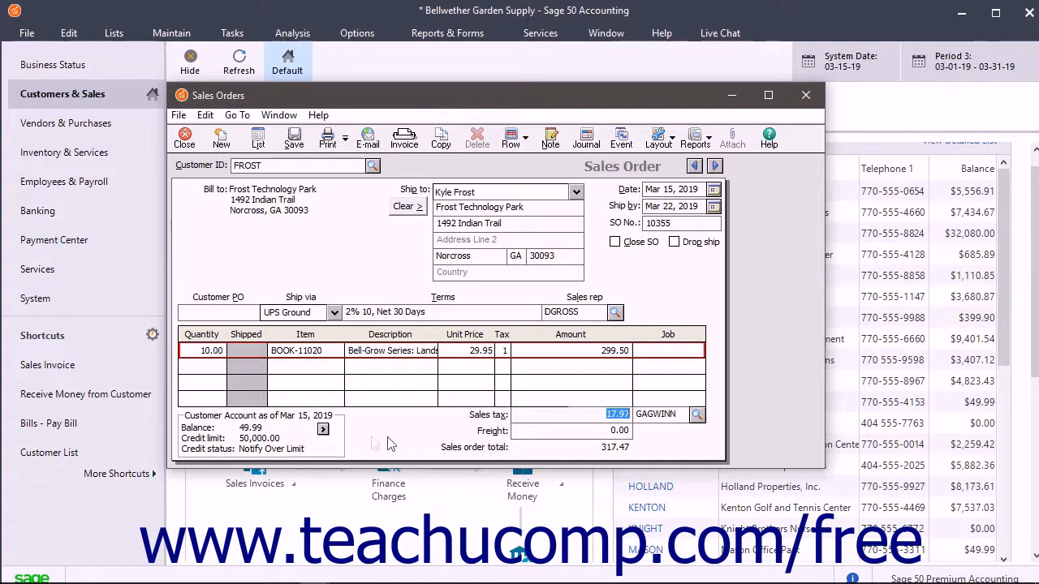
mouse_move(303, 455)
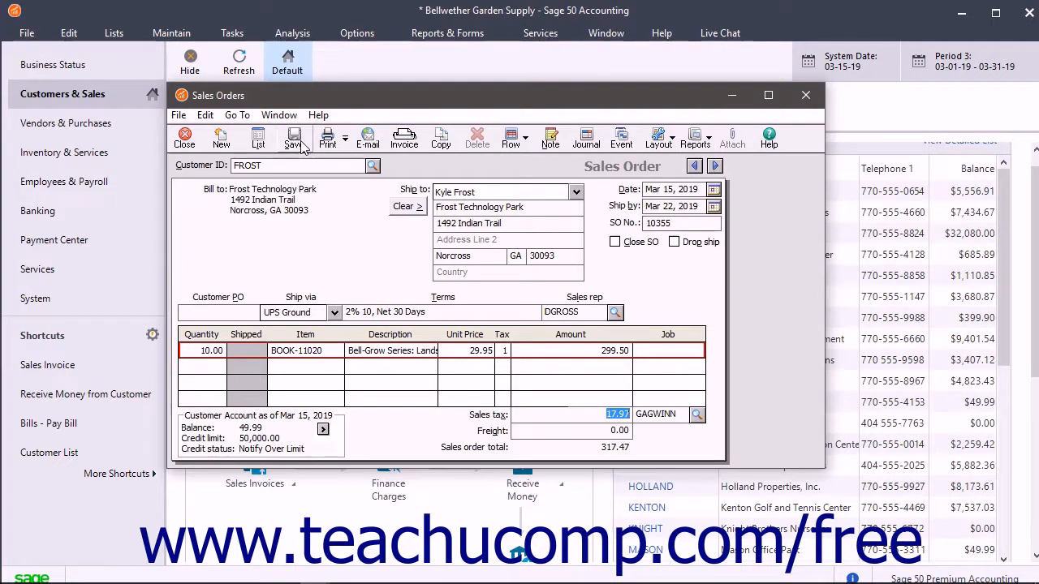
mouse_move(327, 137)
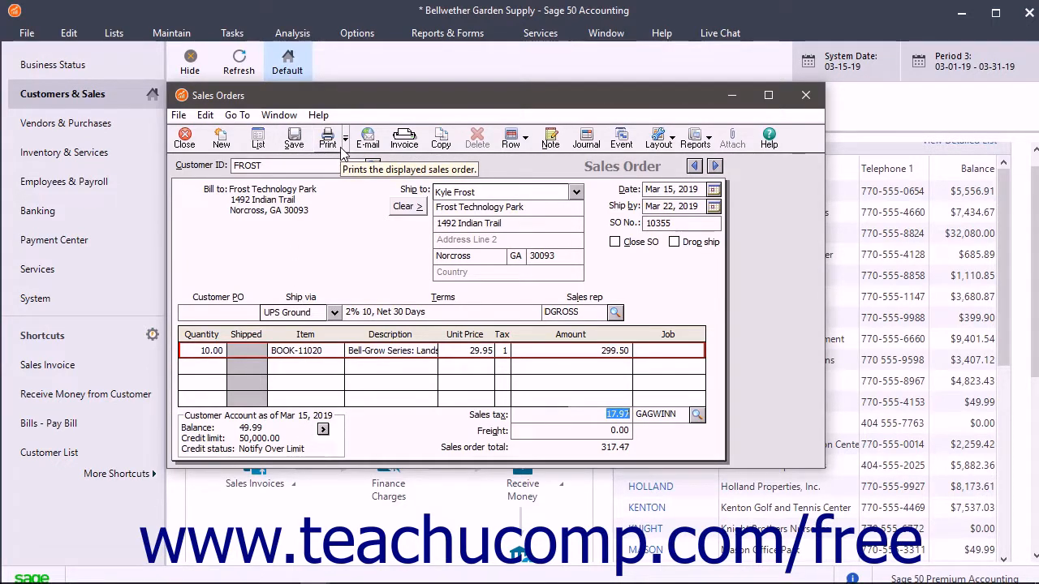
mouse_move(333, 236)
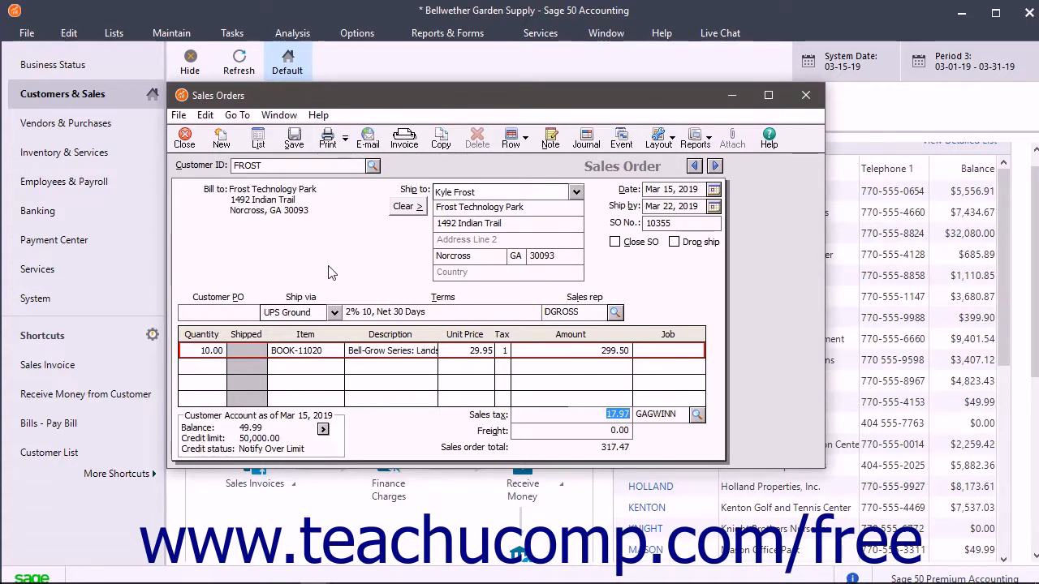
mouse_move(534, 313)
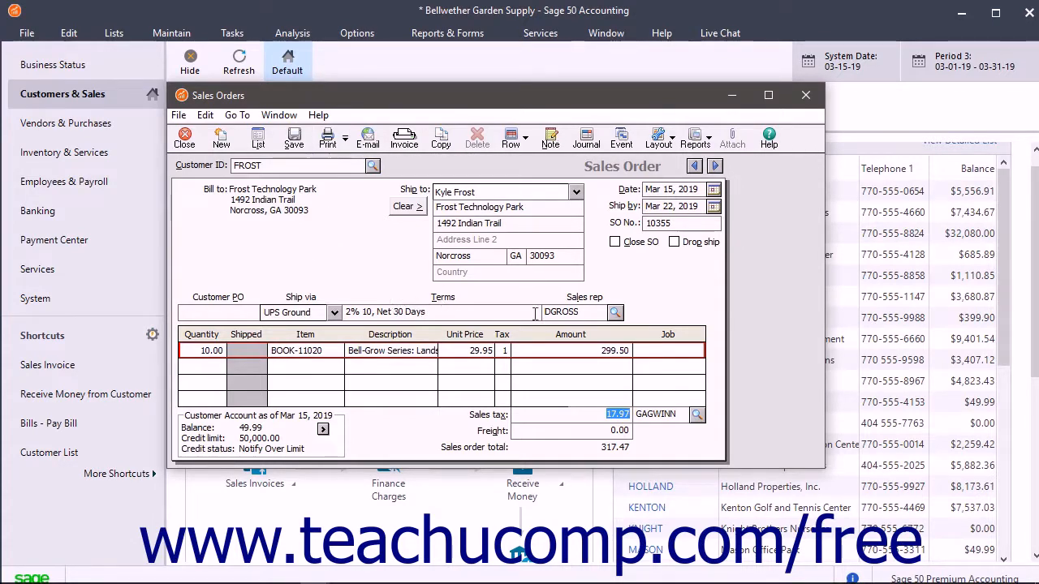
mouse_move(631, 272)
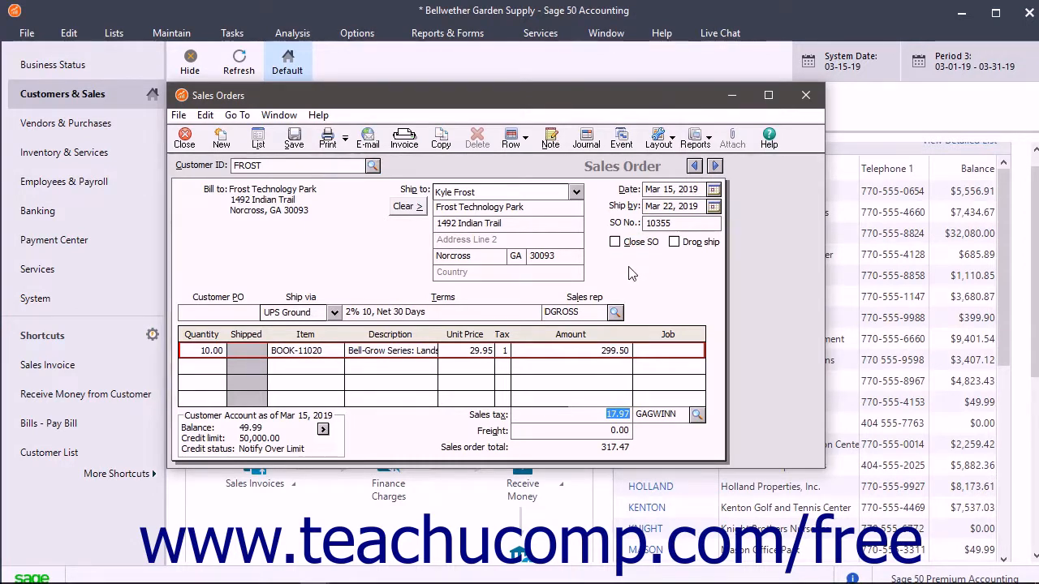
mouse_move(295, 137)
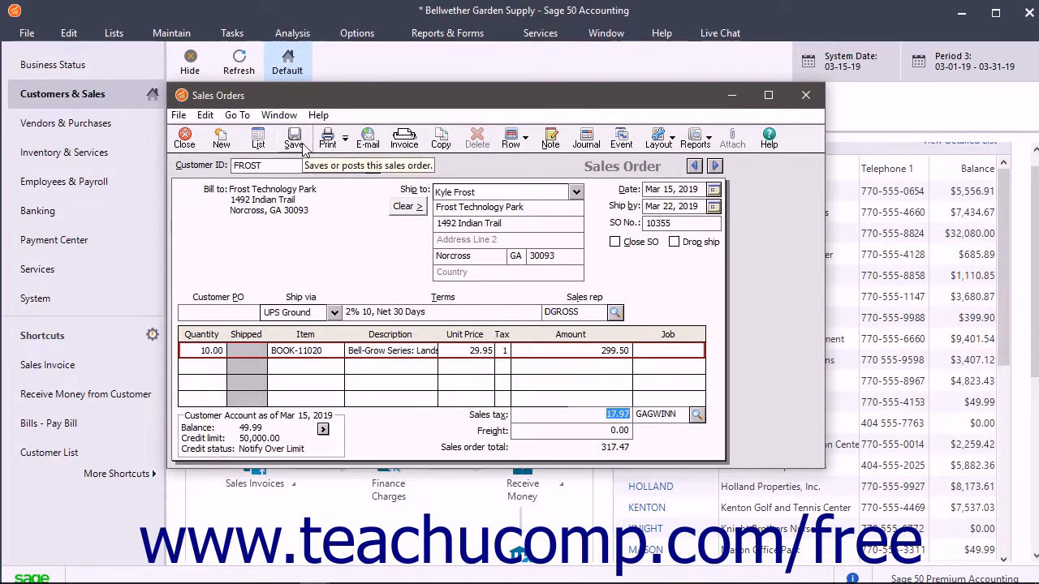